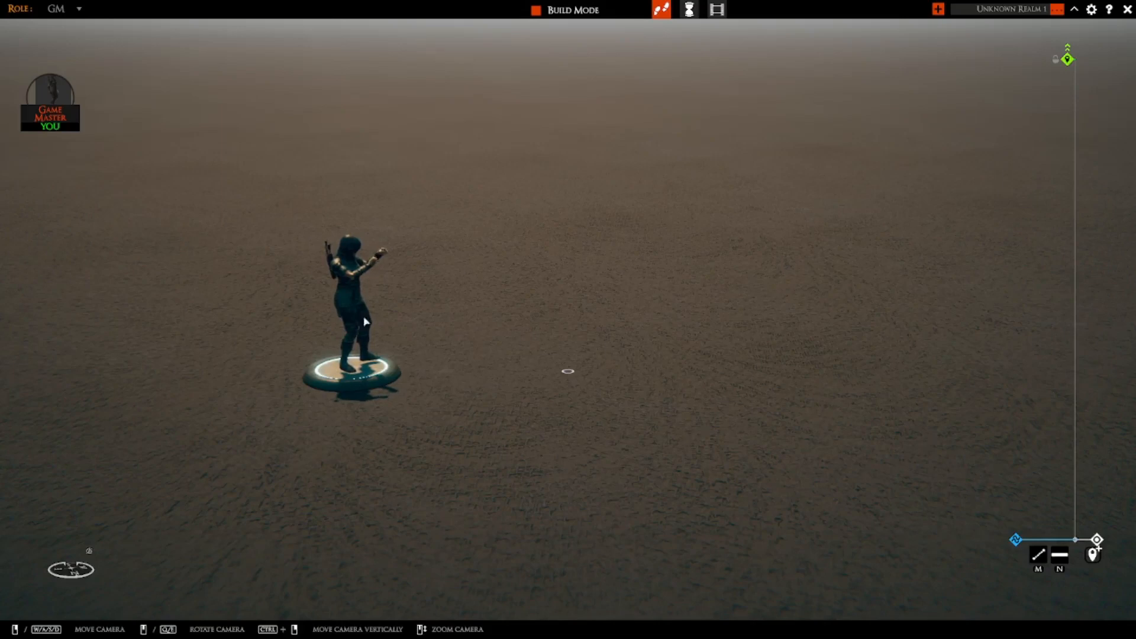
pyautogui.moveTo(390, 255)
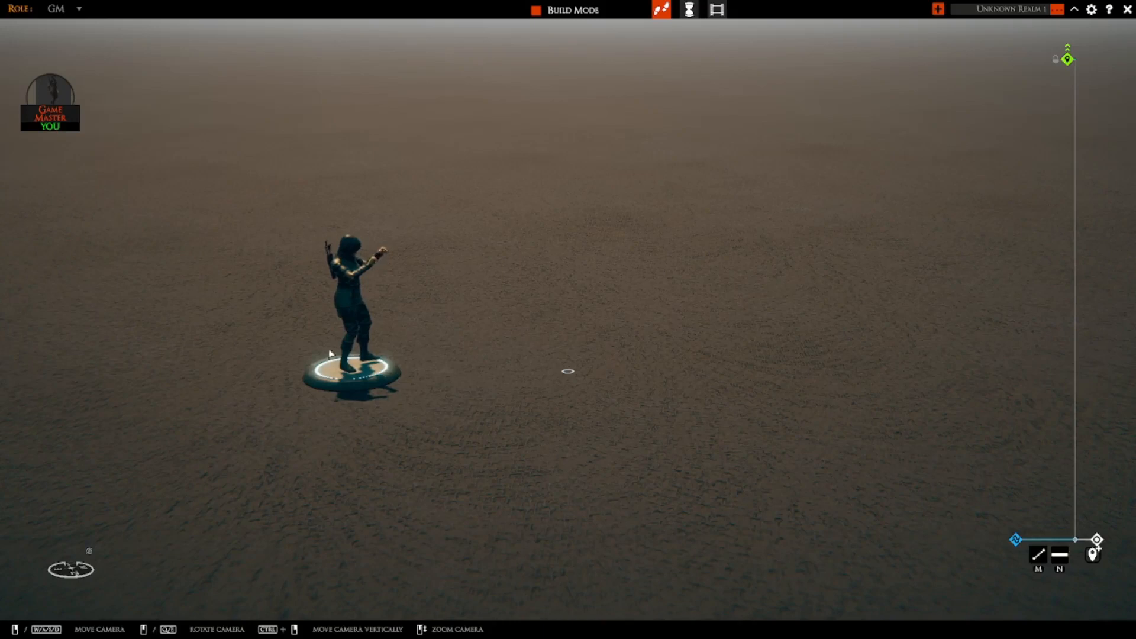
pyautogui.moveTo(440, 149)
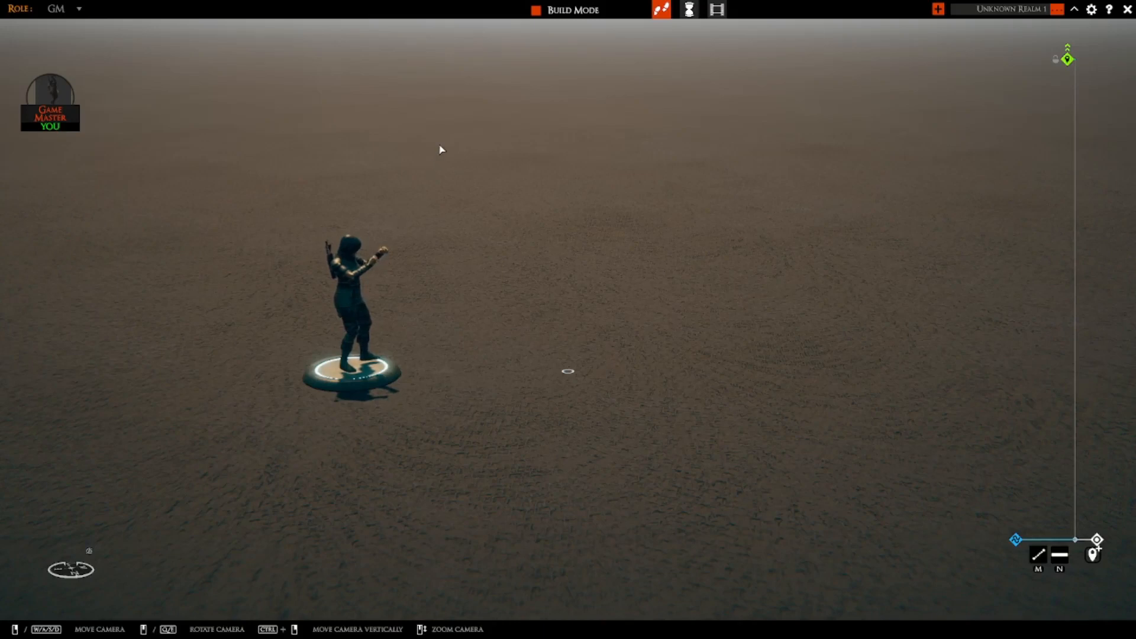
pyautogui.moveTo(353, 374)
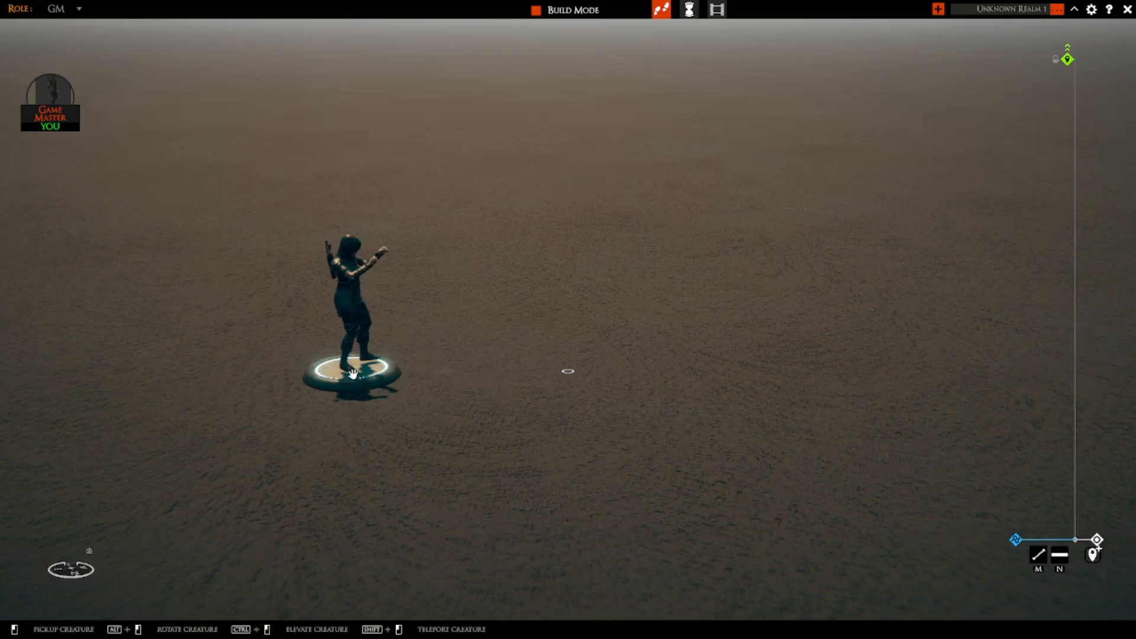